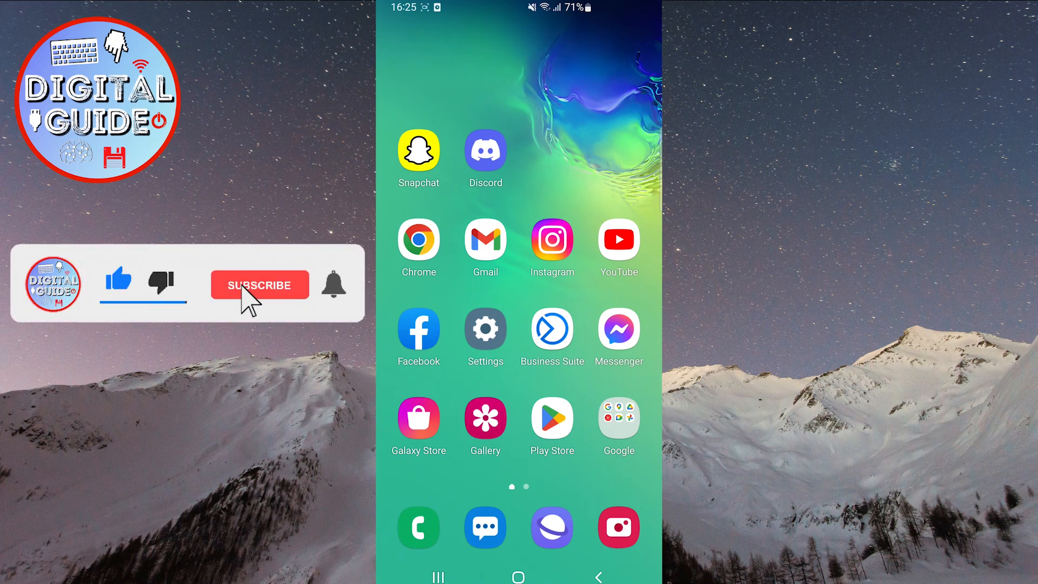
- Enter the device Settings and scroll down to reach the Apps entry
click(259, 284)
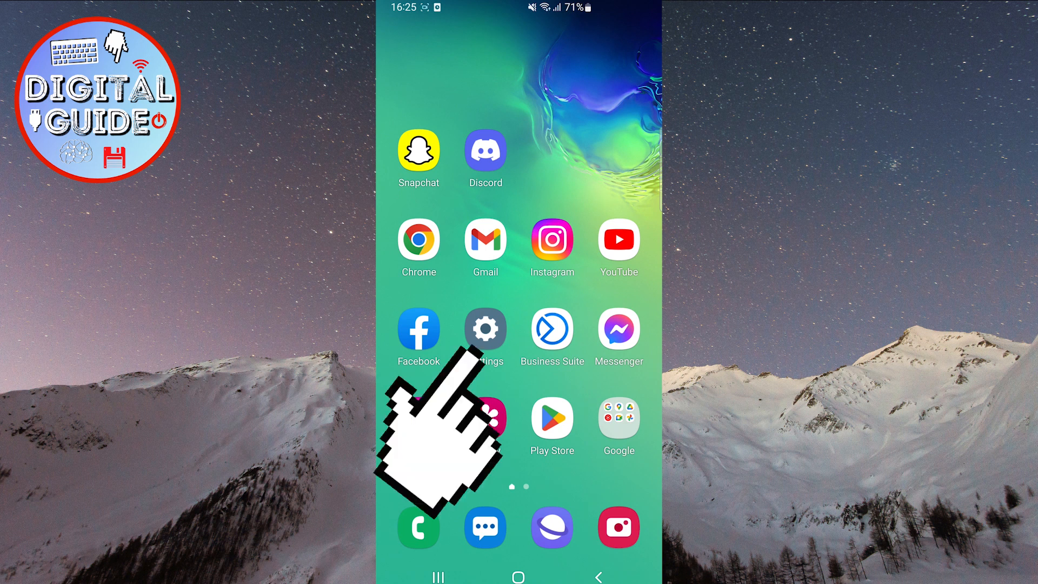
click(485, 329)
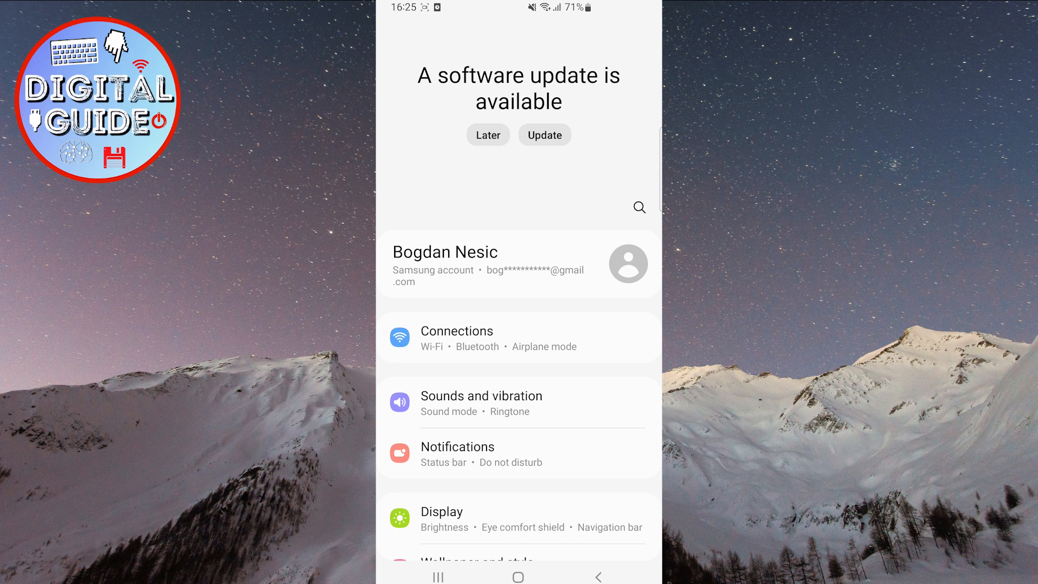
scroll(down, 3)
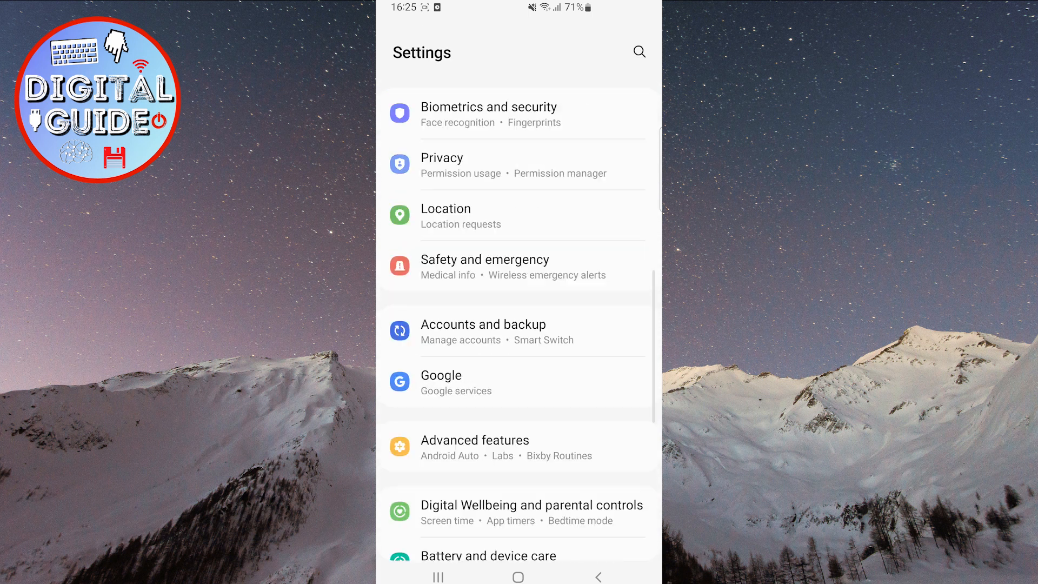
scroll(down, 3)
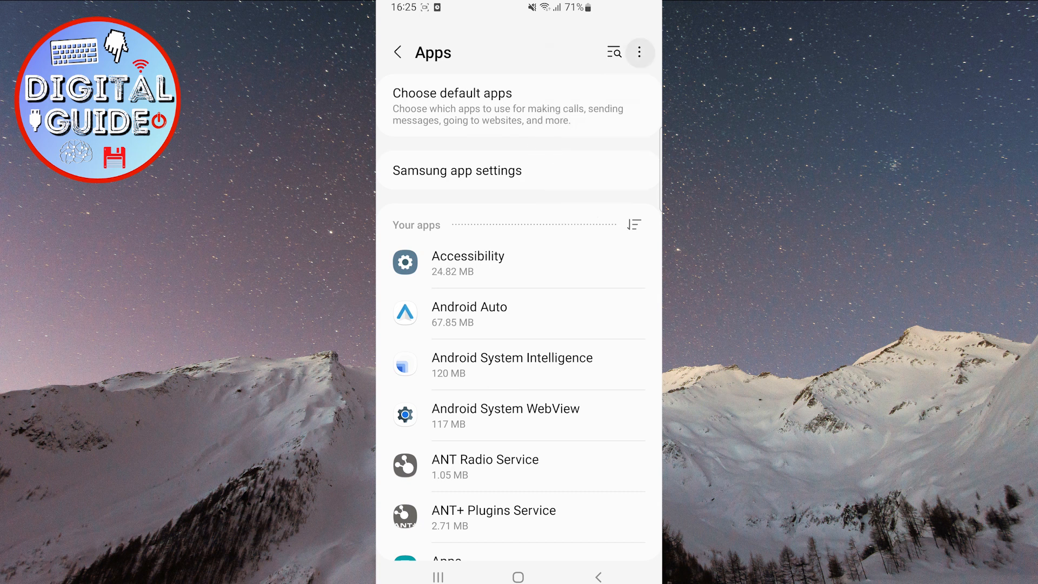
- From the Apps more-options menu, go into Special access permissions
click(639, 52)
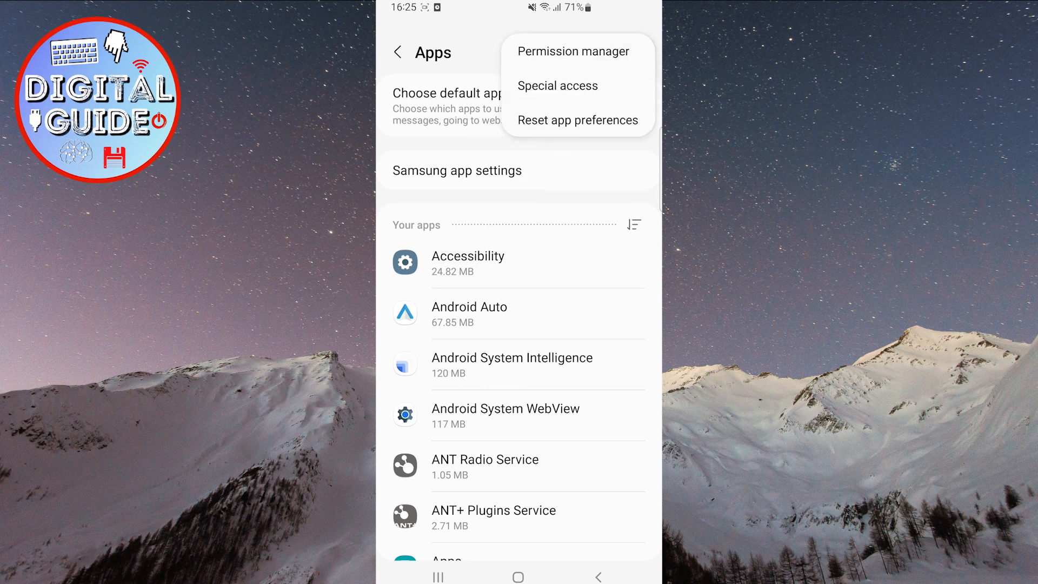
mouse_move(424, 106)
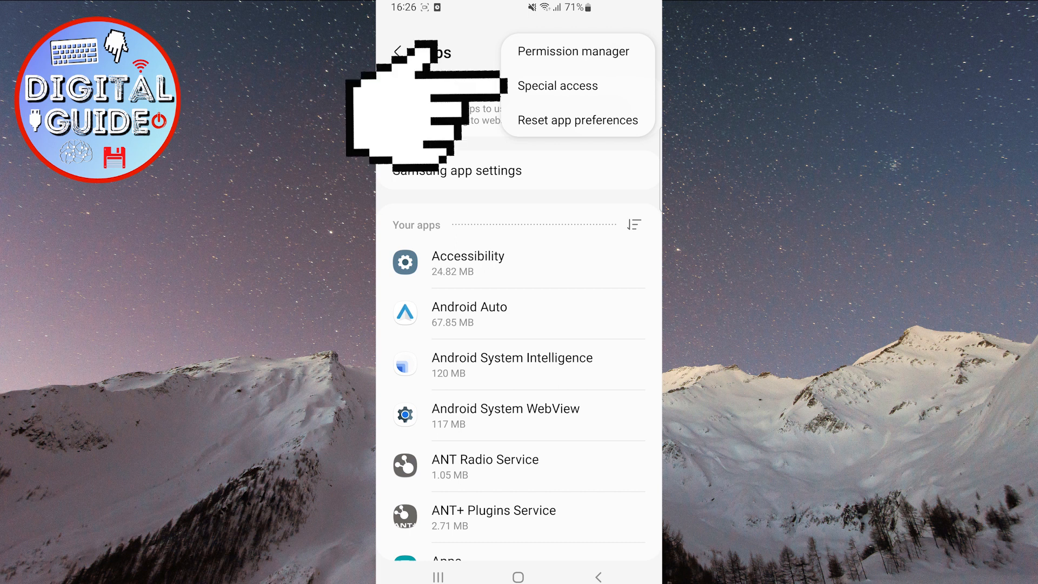
click(557, 85)
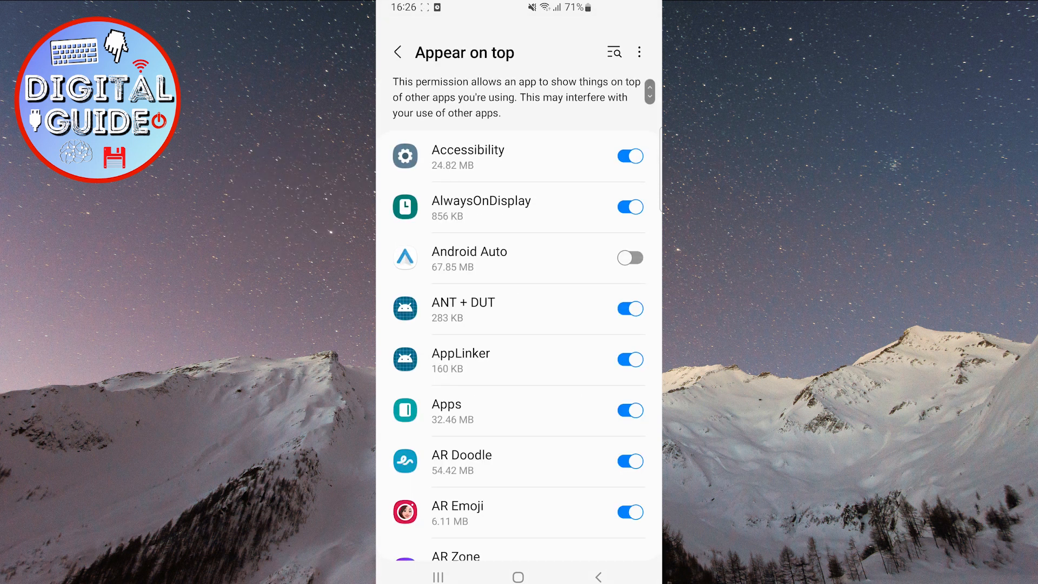
scroll(down, 3)
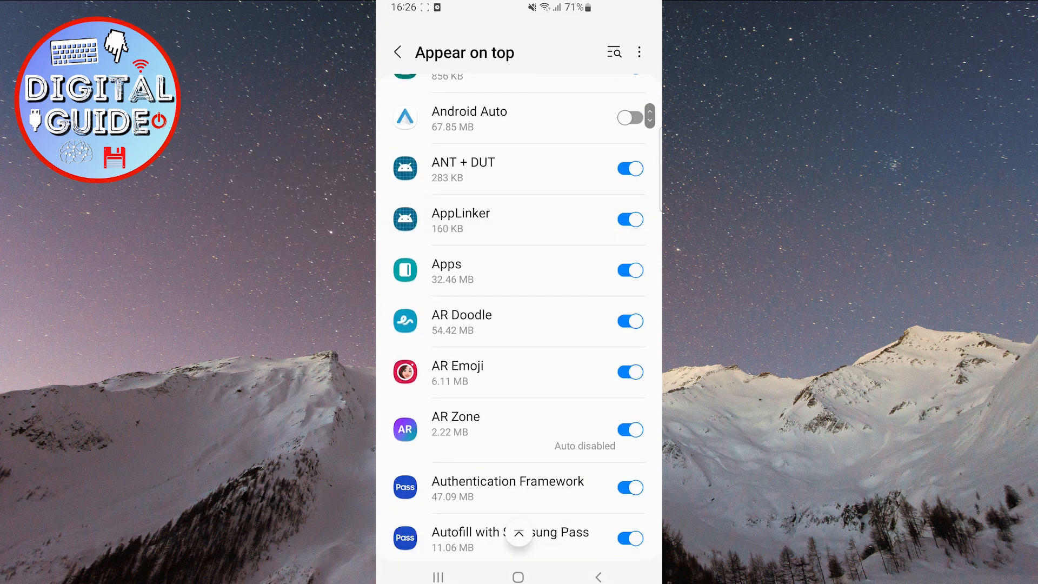
scroll(down, 3)
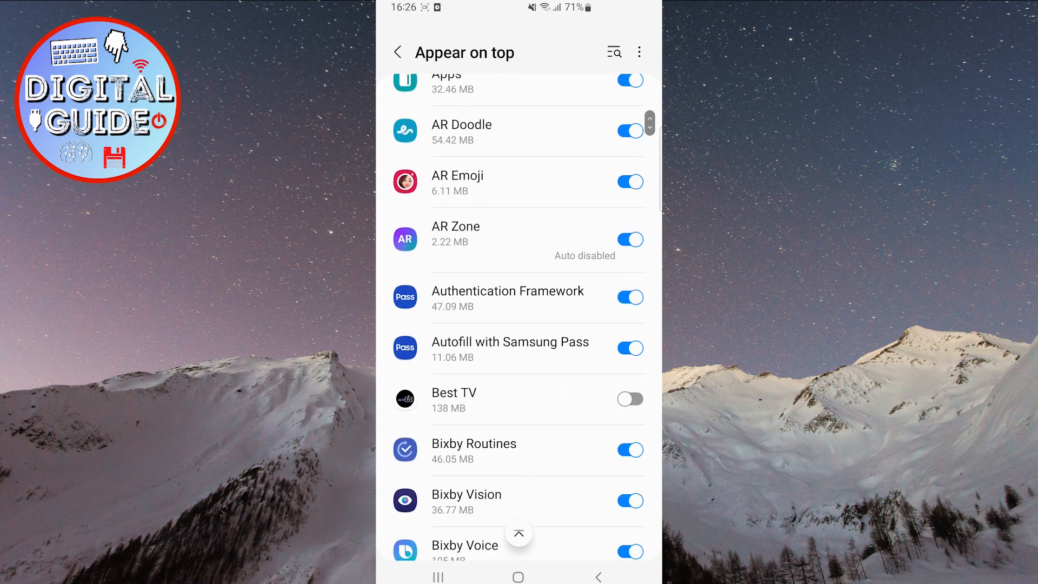
scroll(down, 3)
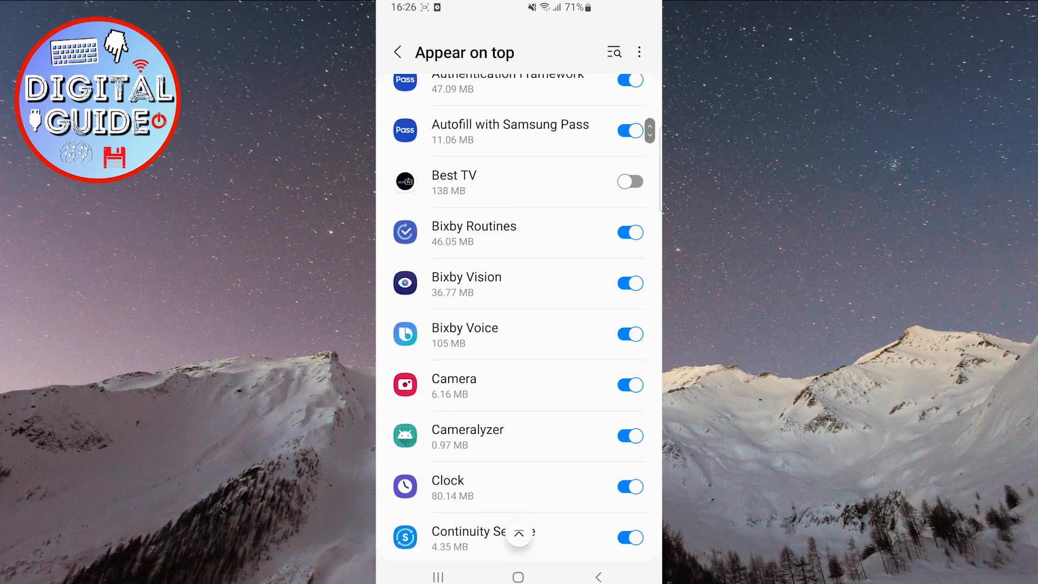
scroll(down, 3)
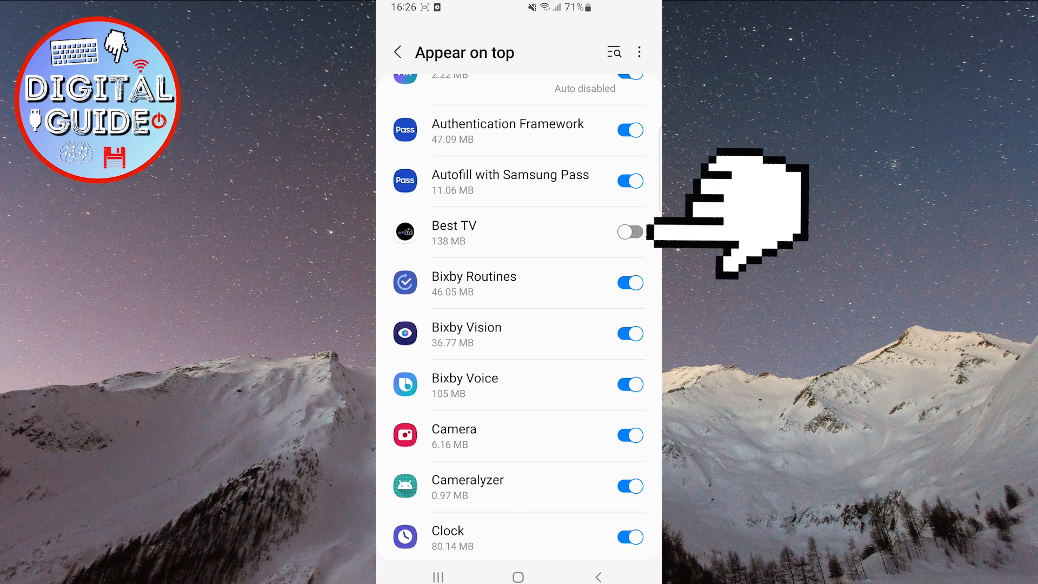
- Switch Best TV's Appear on top toggle on and Bixby Voice's toggle off
click(630, 232)
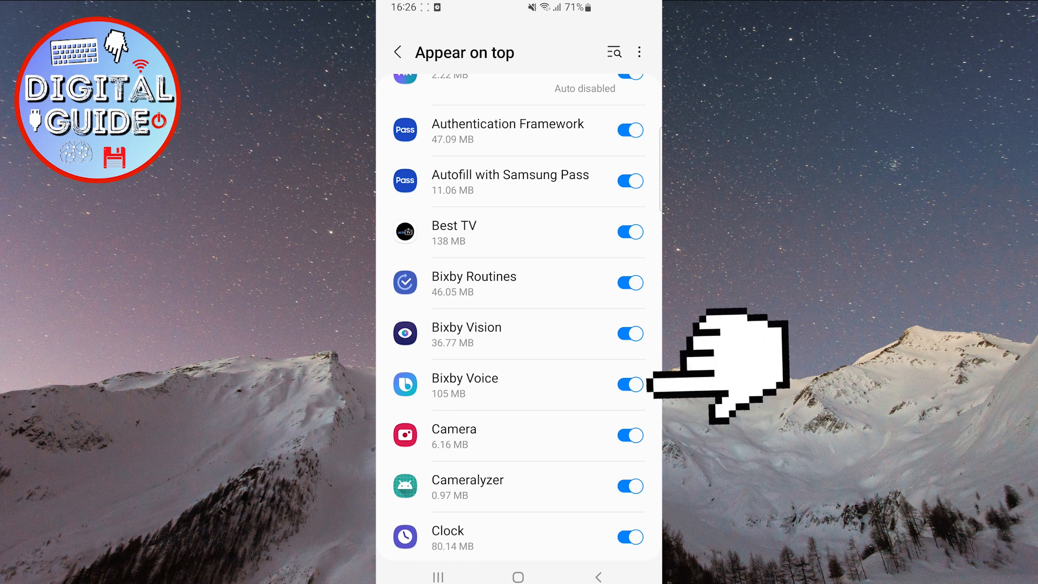
click(630, 384)
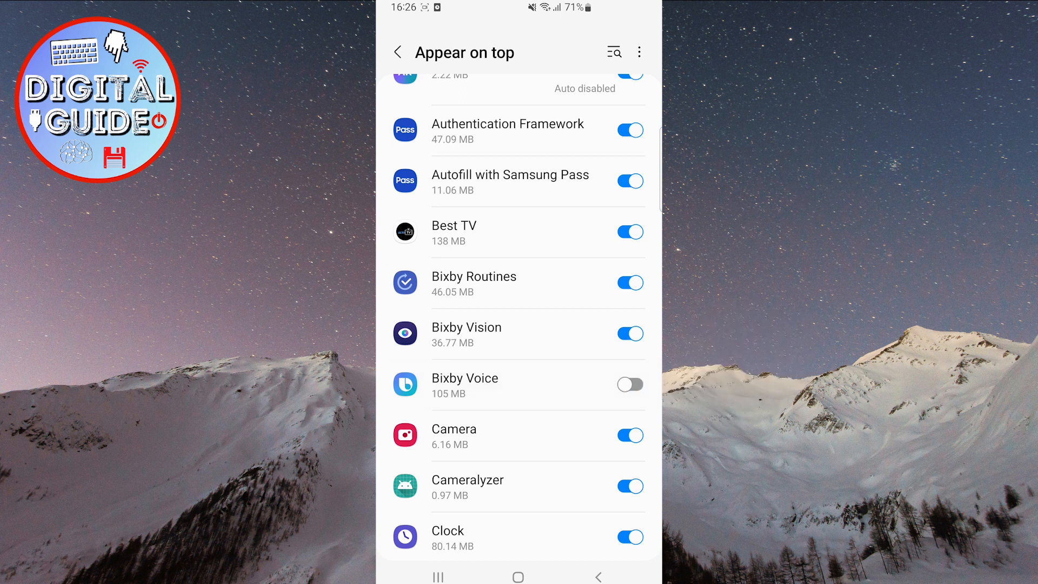